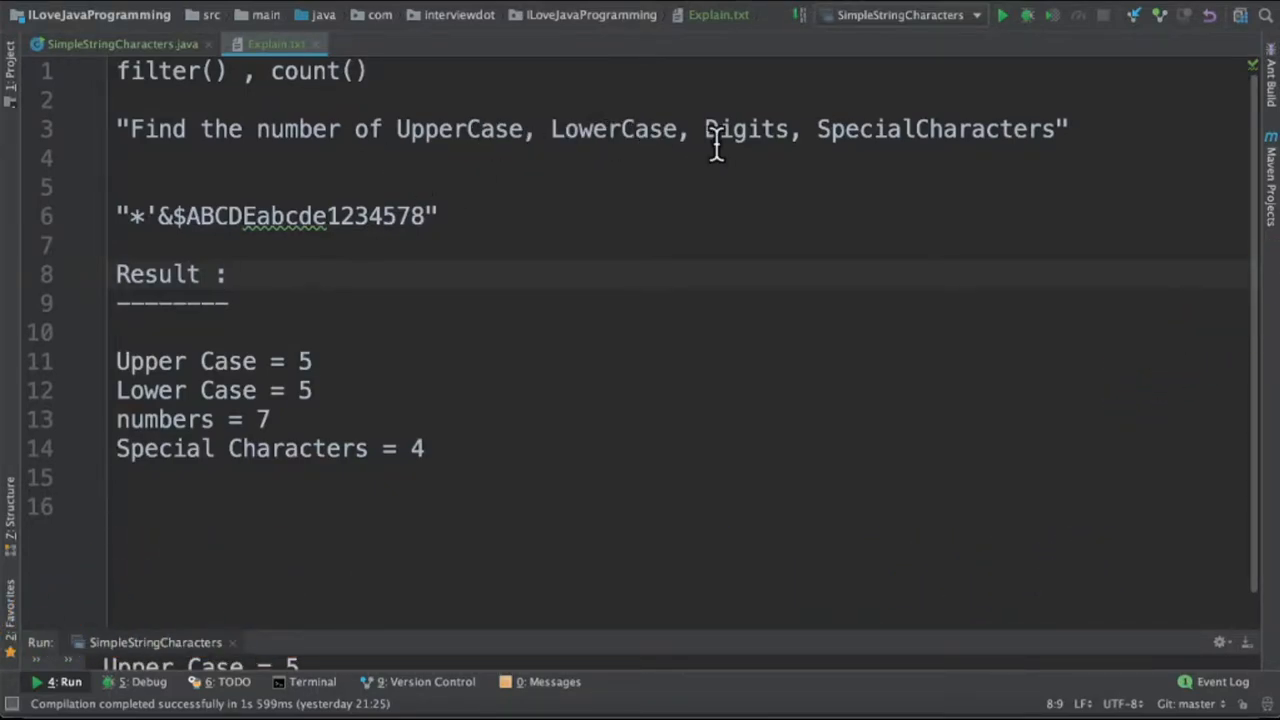
pyautogui.moveTo(330, 216)
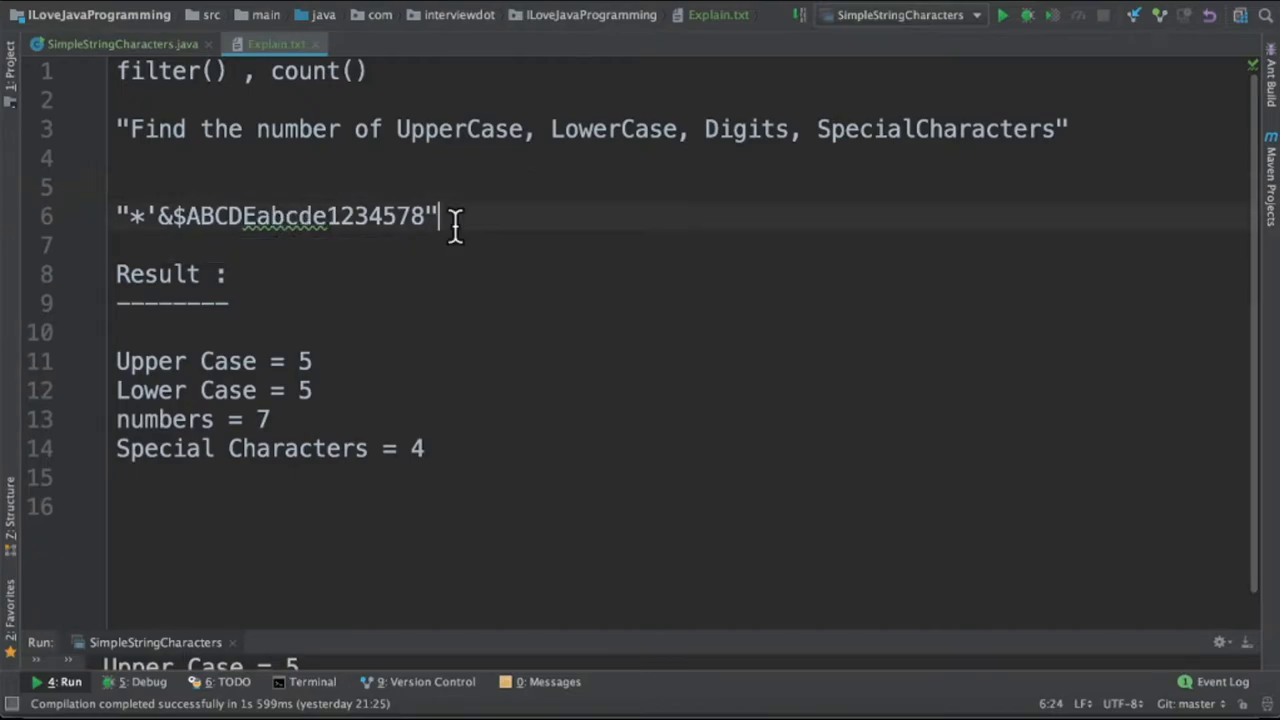
pyautogui.moveTo(285, 216)
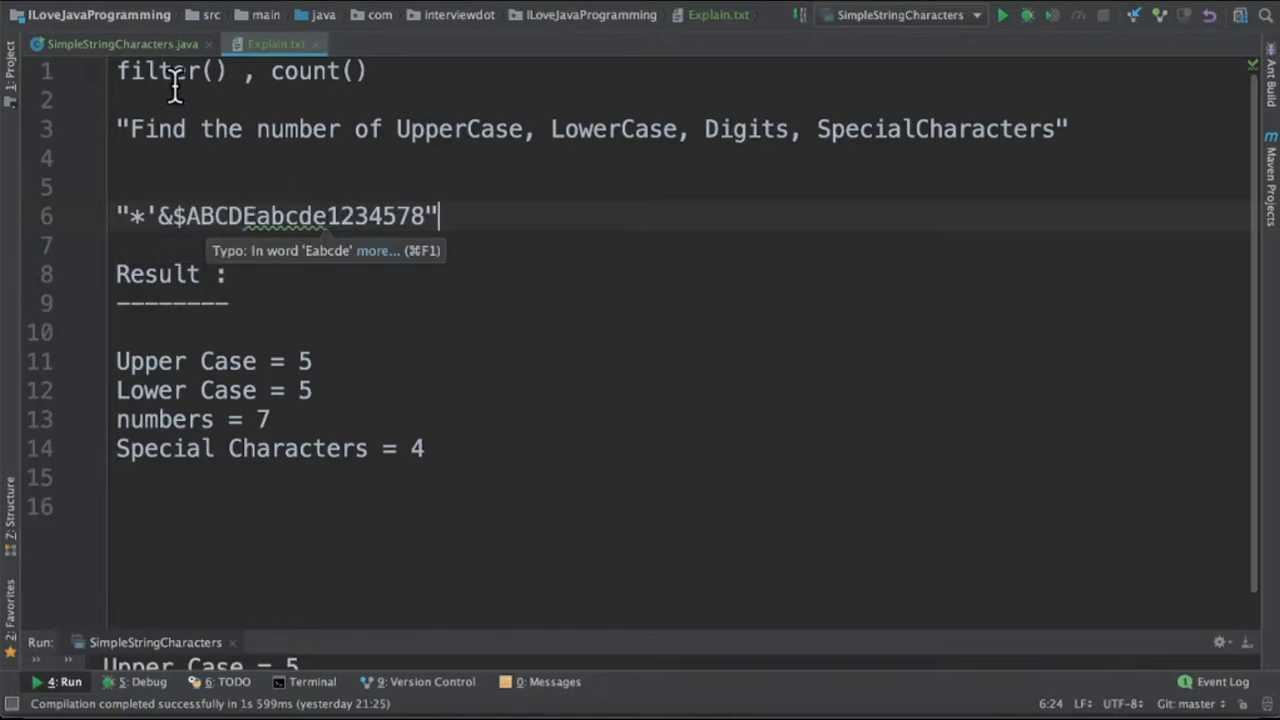
pyautogui.moveTo(260, 375)
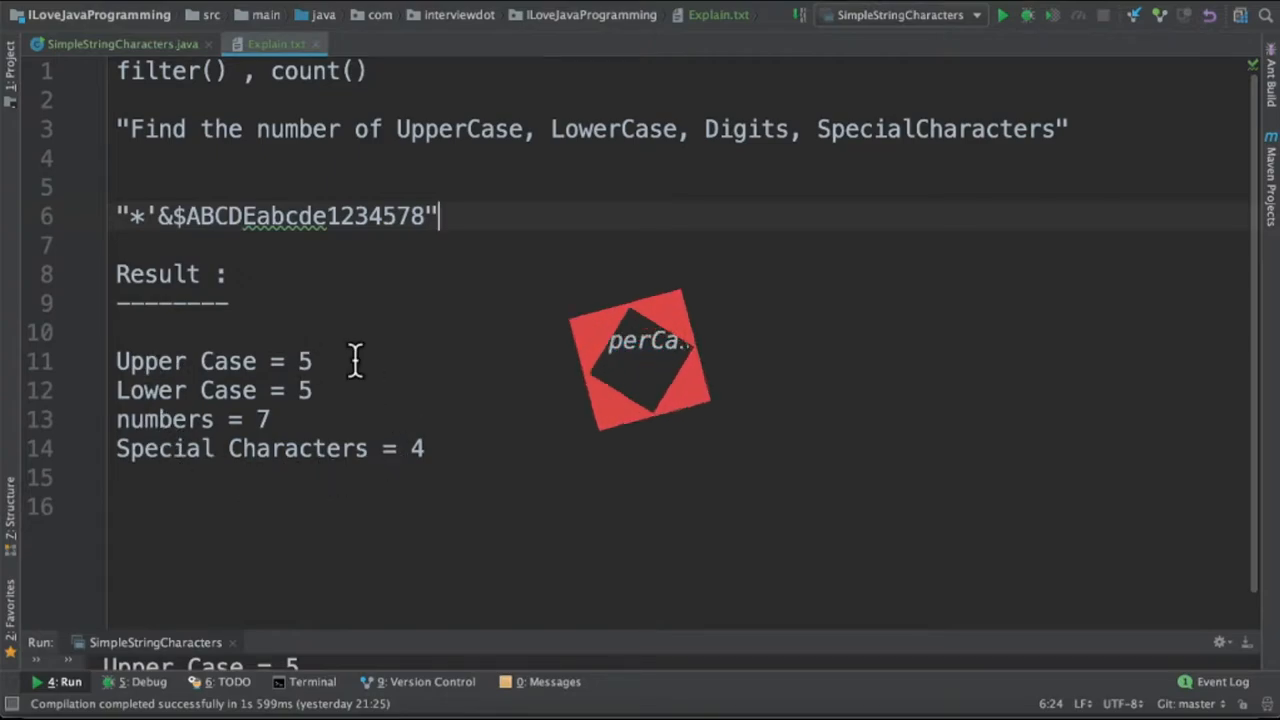
# Step: Show SimpleStringCharacters.java and scroll displayWordCounts down to the specialCharsCount calculation and printlns
pyautogui.click(120, 43)
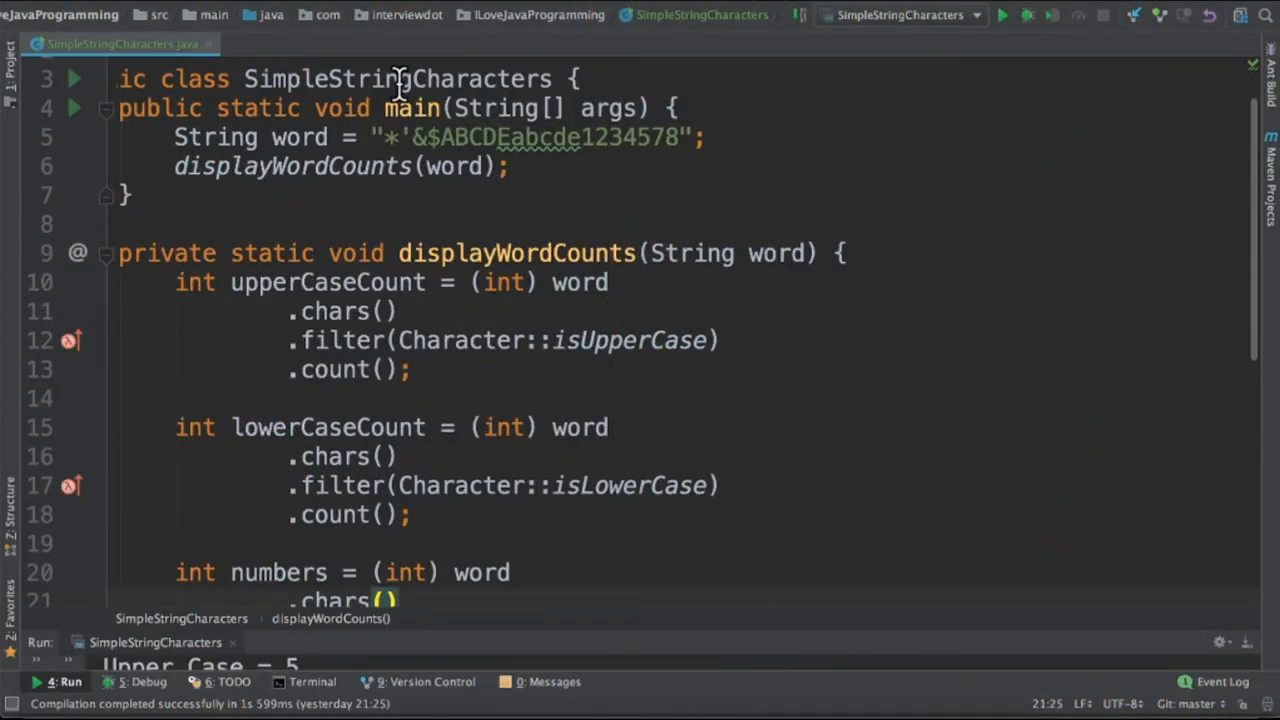
pyautogui.scroll(-3)
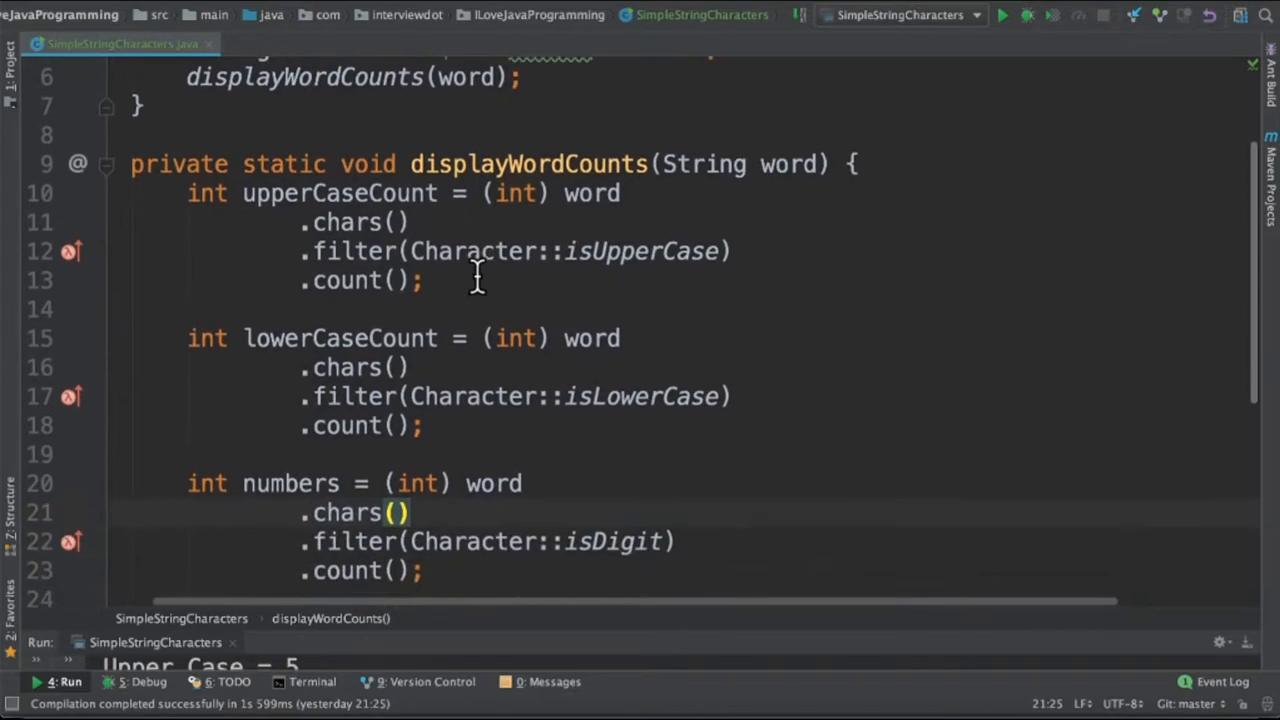
pyautogui.scroll(-3)
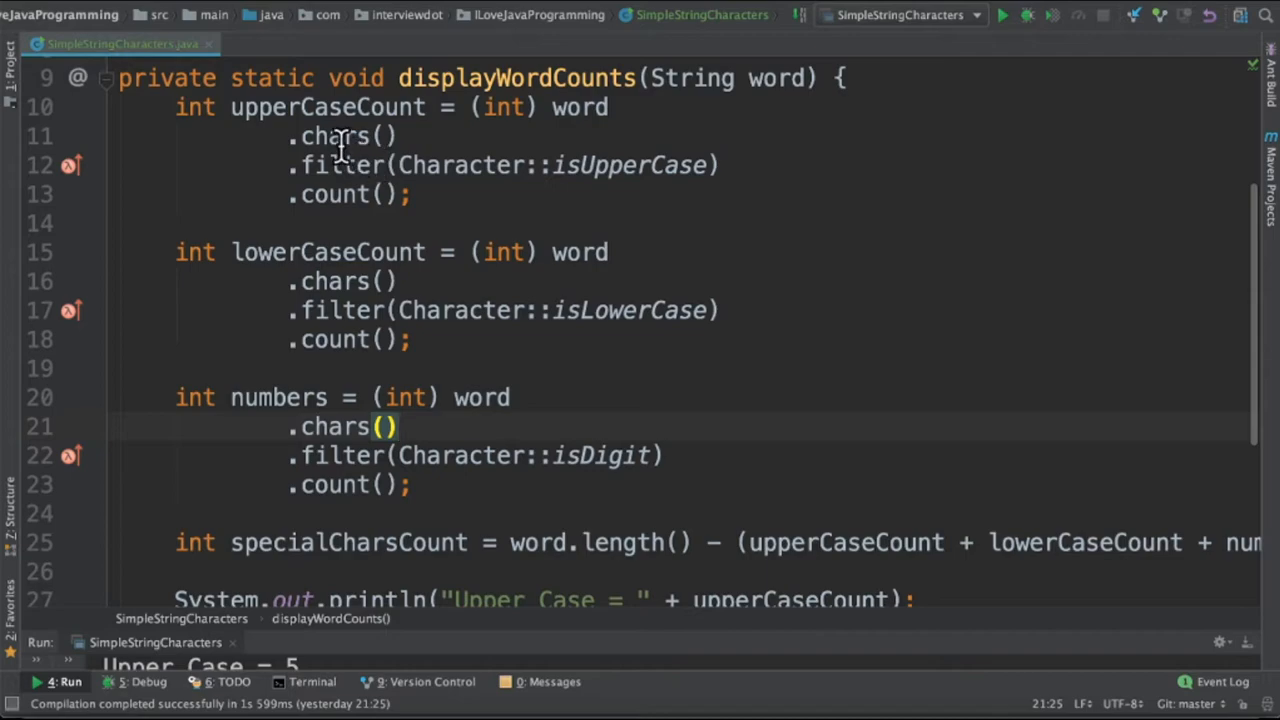
pyautogui.moveTo(590, 168)
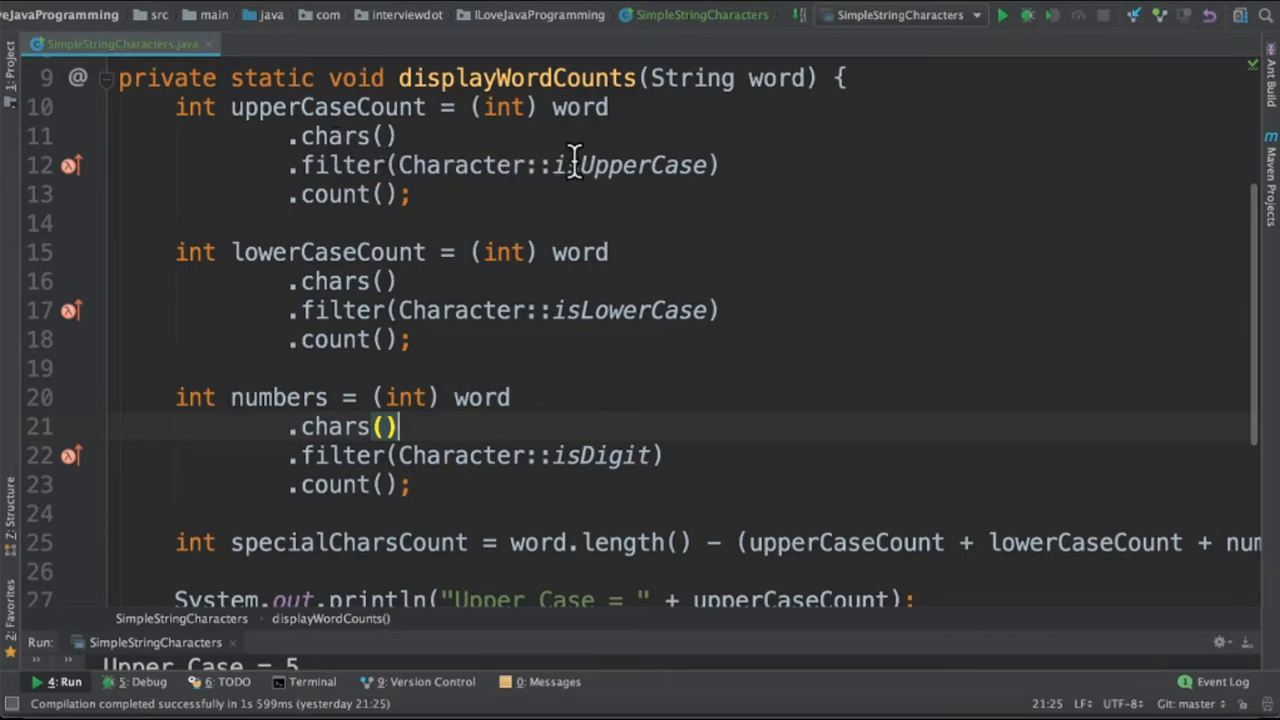
pyautogui.moveTo(555, 175)
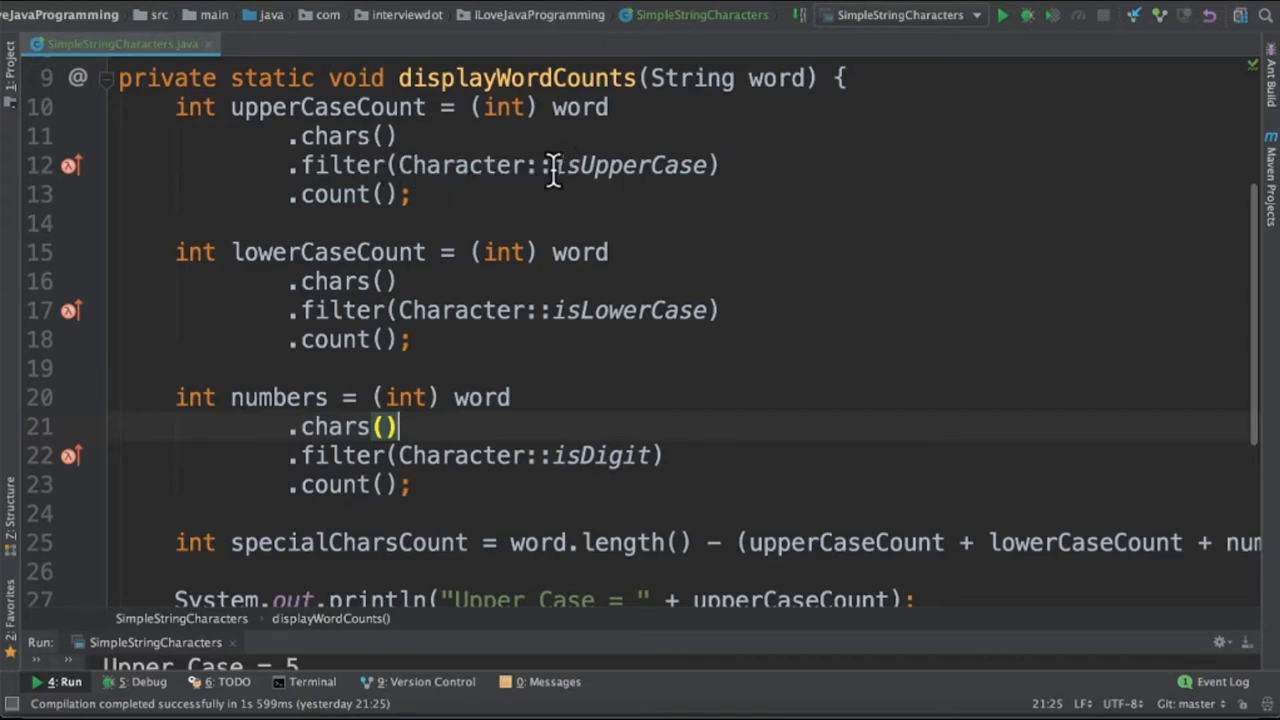
pyautogui.moveTo(530, 270)
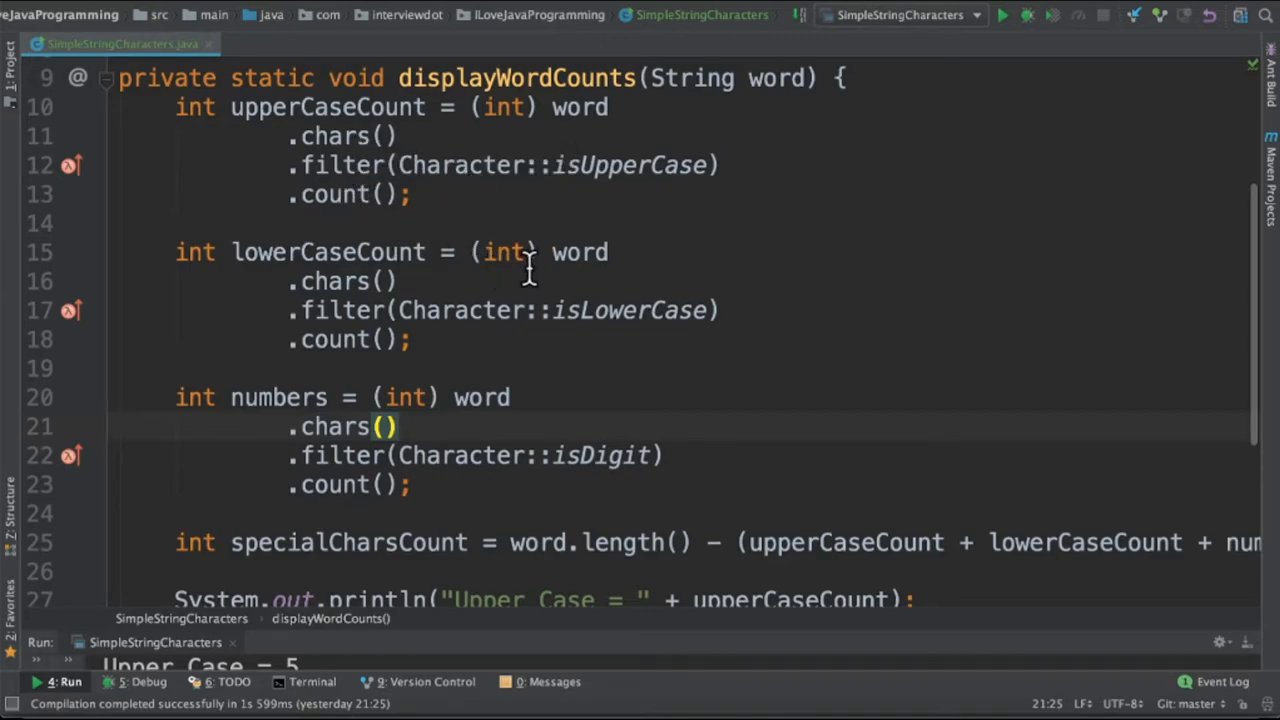
pyautogui.moveTo(340, 281)
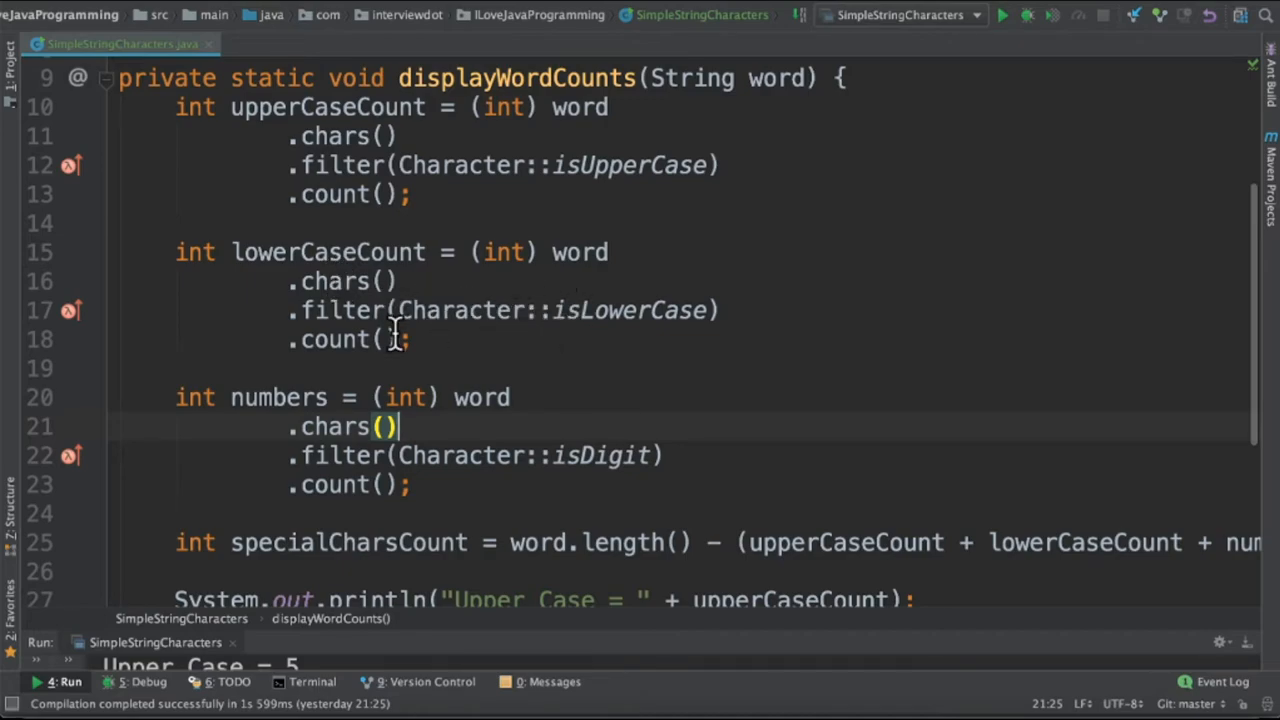
pyautogui.scroll(-3)
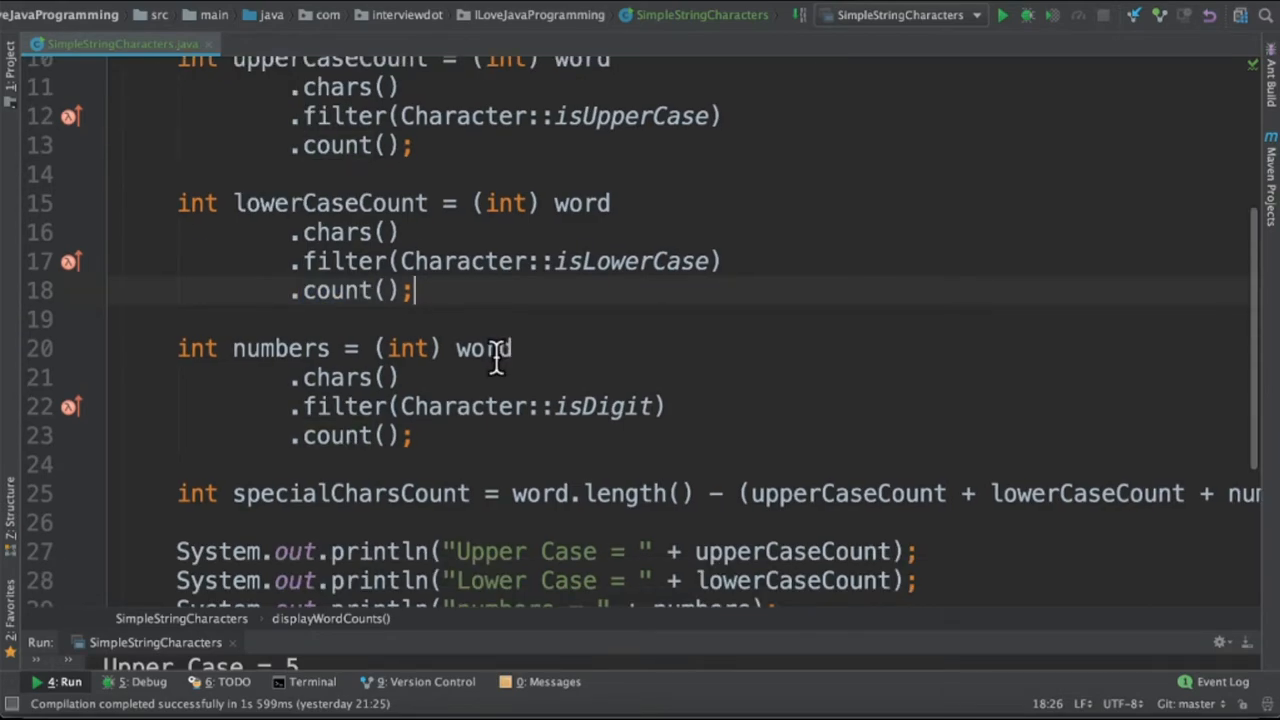
pyautogui.moveTo(515, 412)
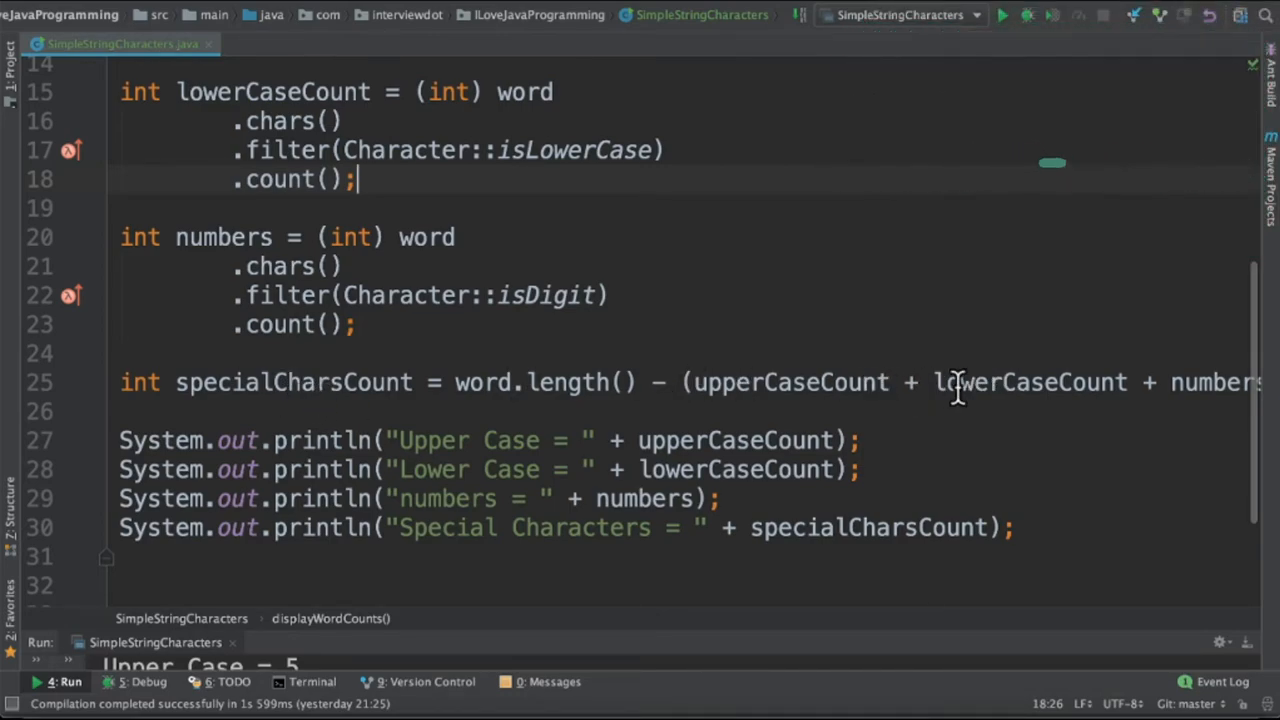
pyautogui.moveTo(555, 390)
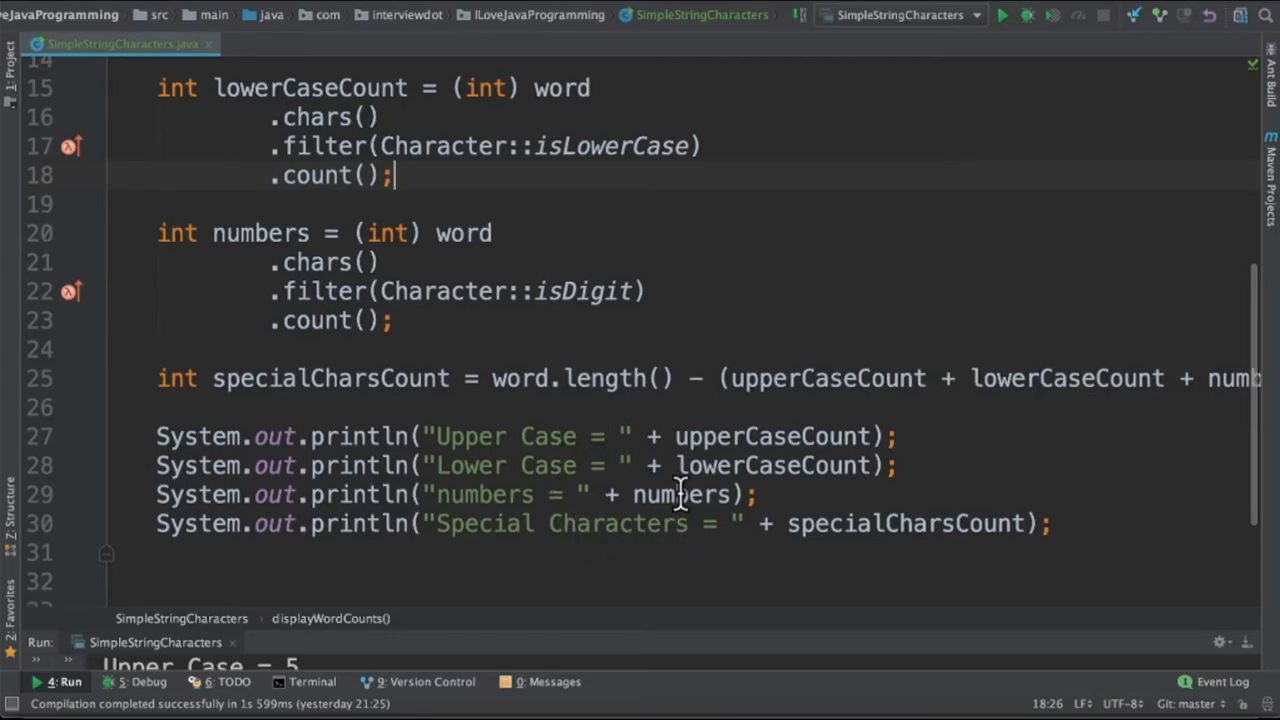
# Step: Run SimpleStringCharacters, printing Upper Case 5, Lower Case 5, numbers 7, Special Characters 4
pyautogui.click(1003, 15)
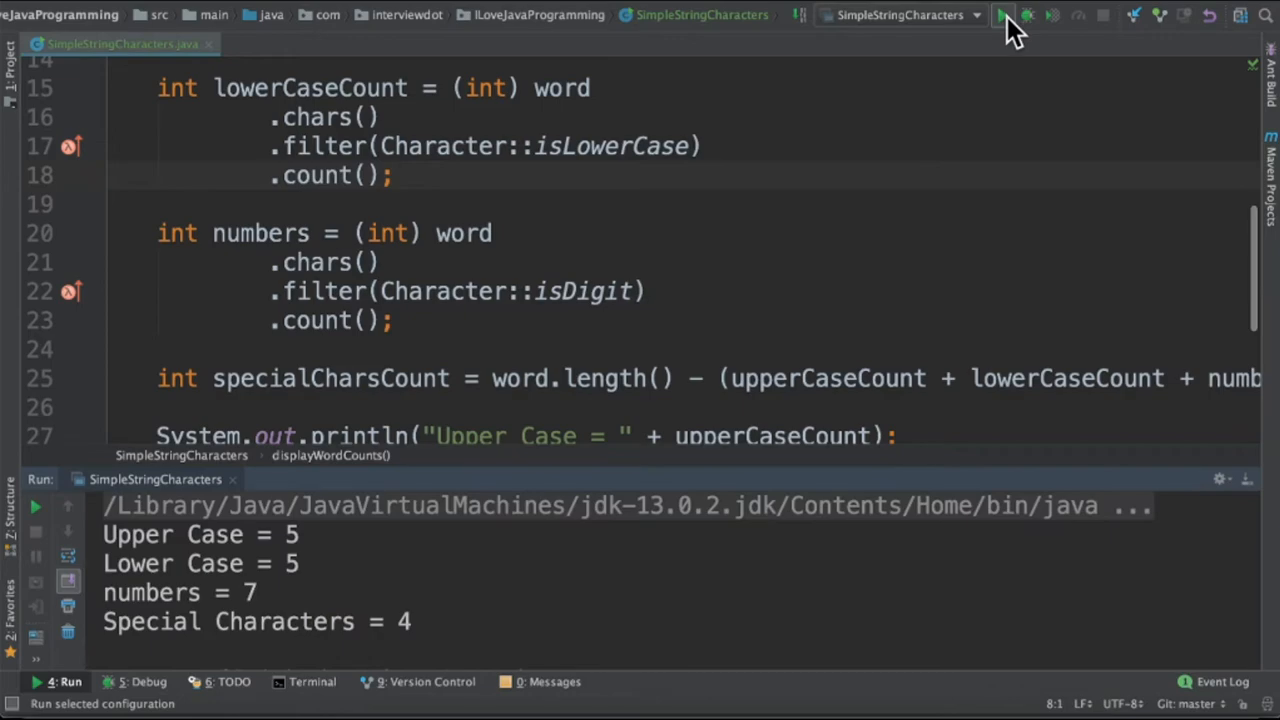
pyautogui.click(1003, 15)
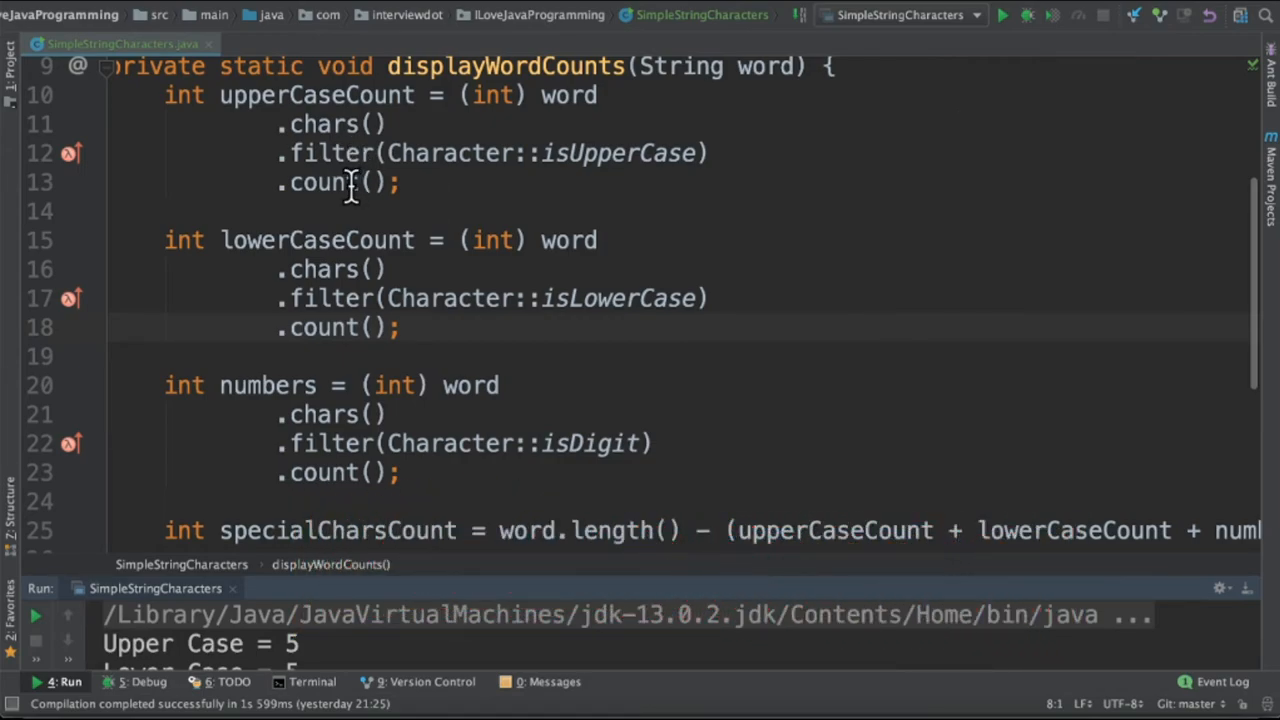
pyautogui.moveTo(415, 190)
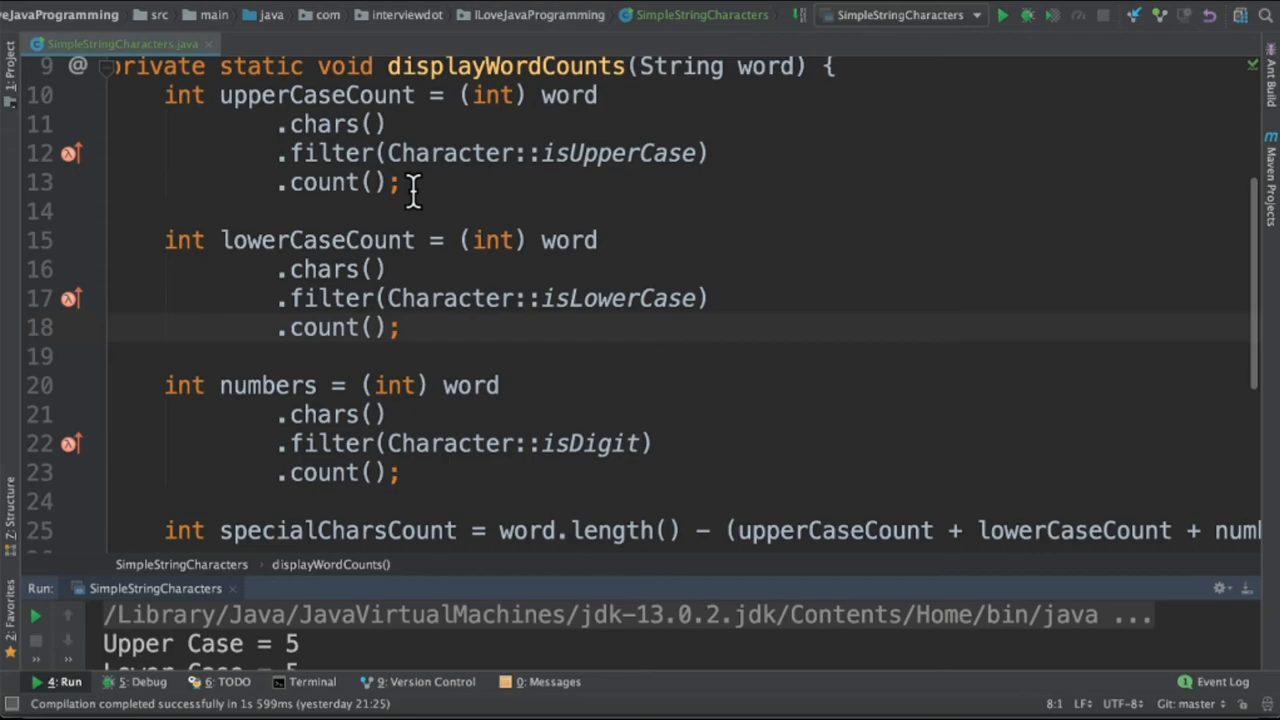